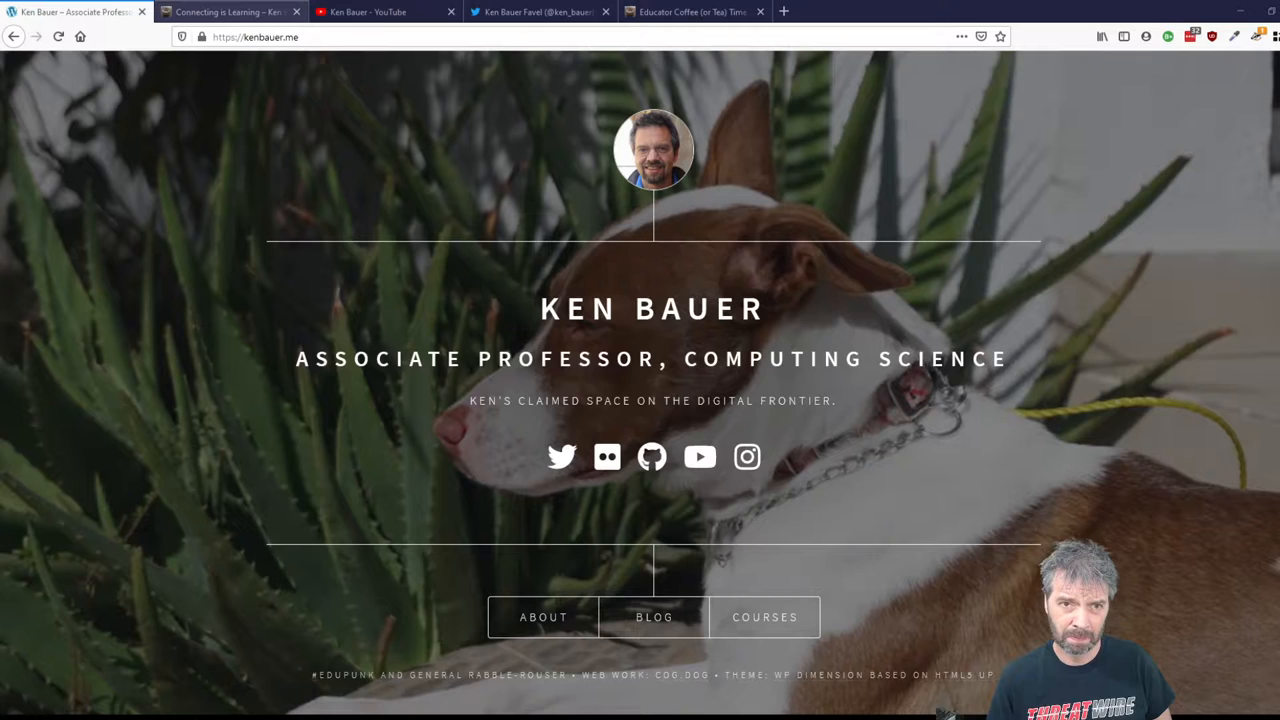
- Show the Connecting is Learning blog front page, then Ken Bauer's YouTube channel videos
click(230, 12)
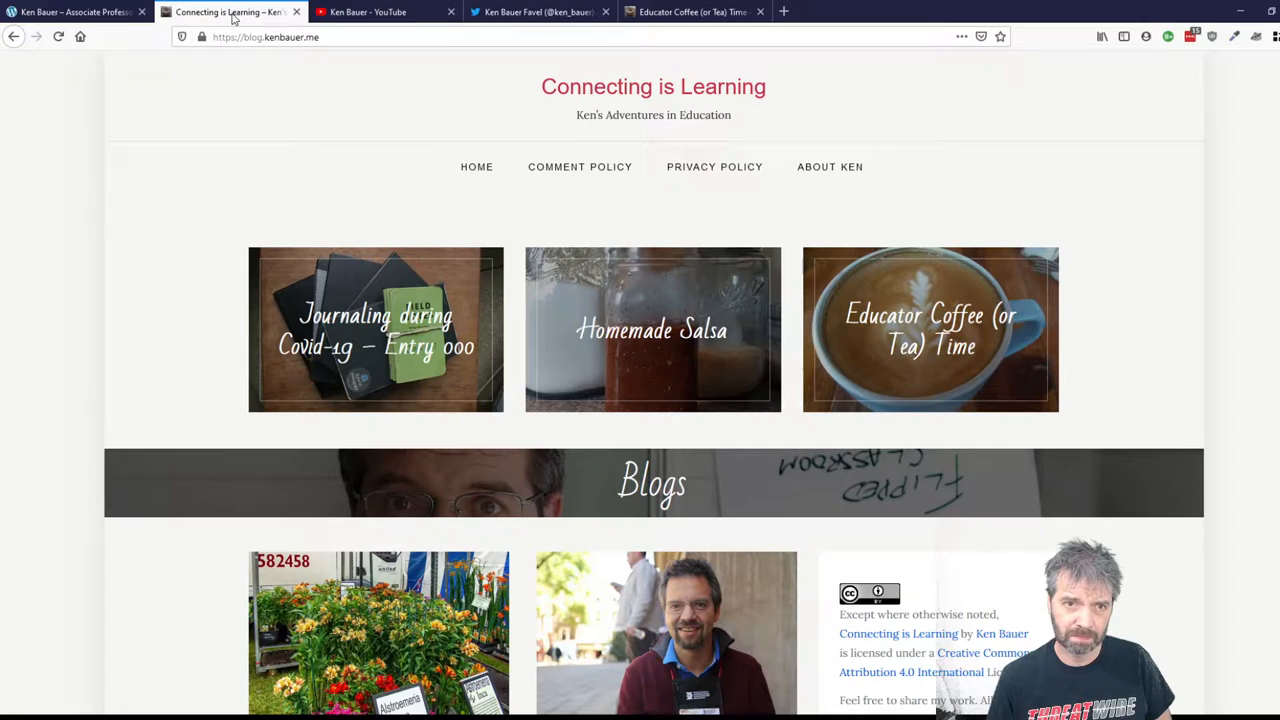
mouse_move(492, 210)
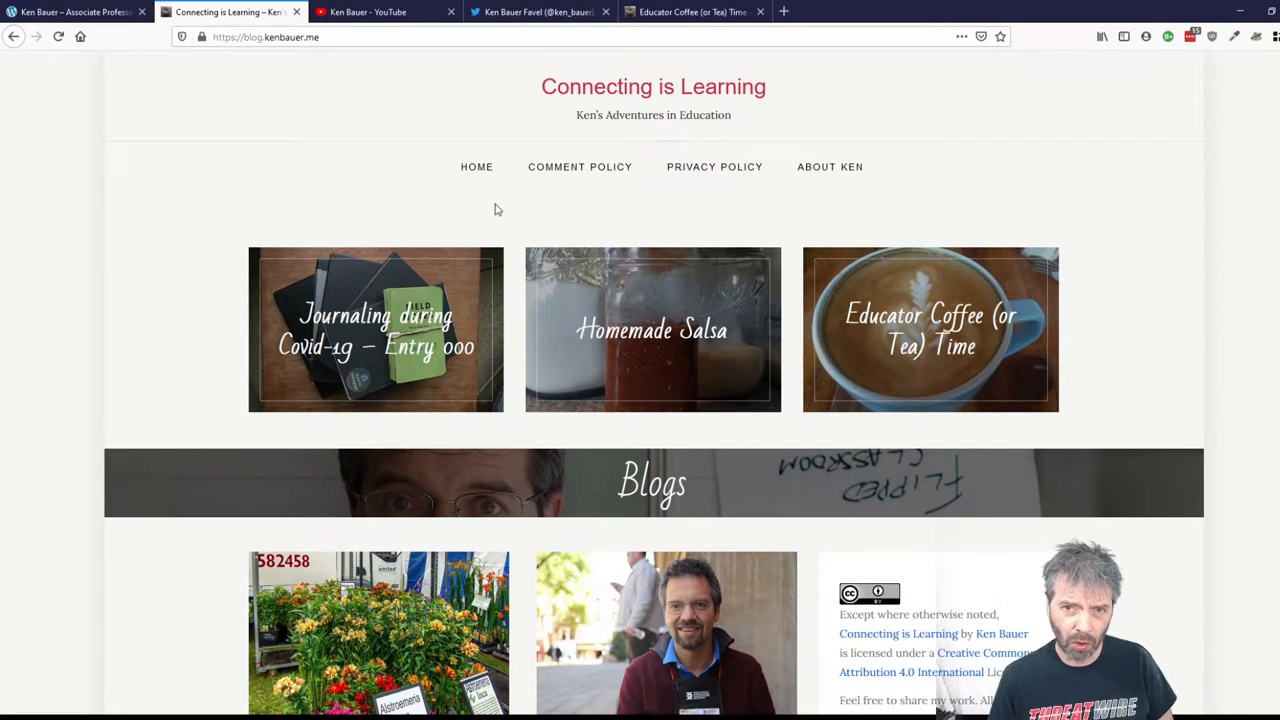
mouse_move(476, 166)
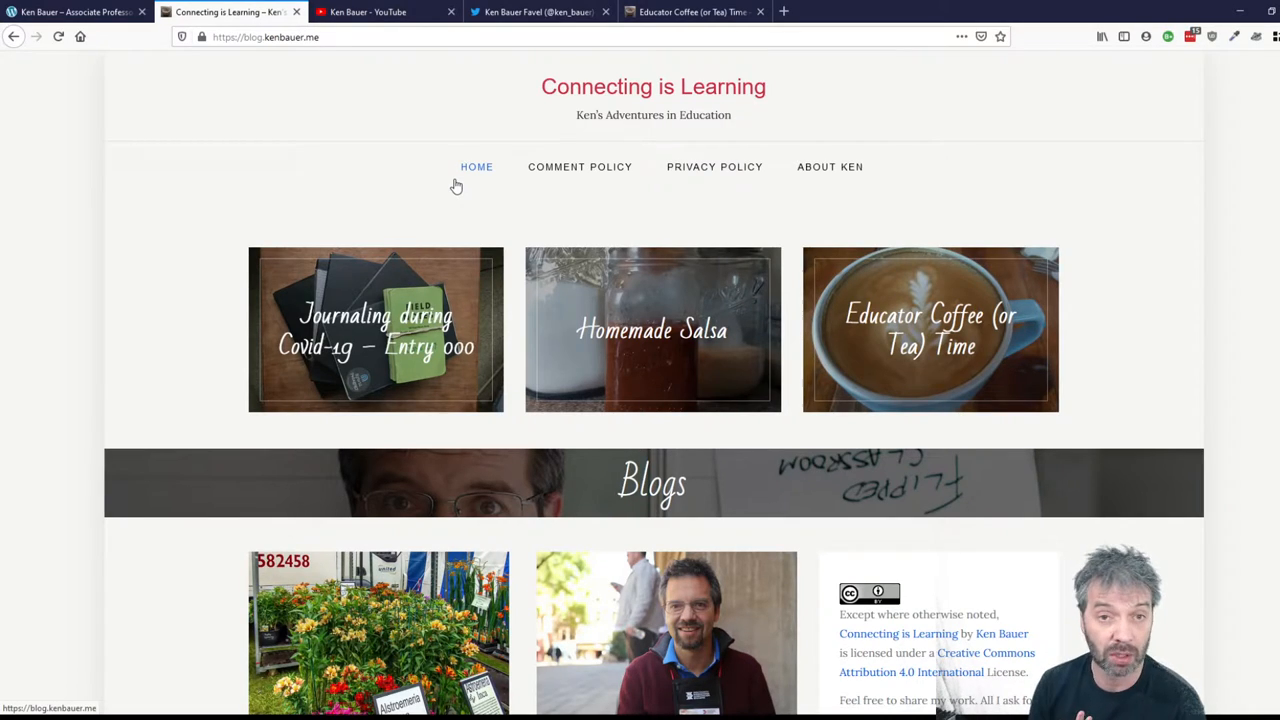
click(384, 12)
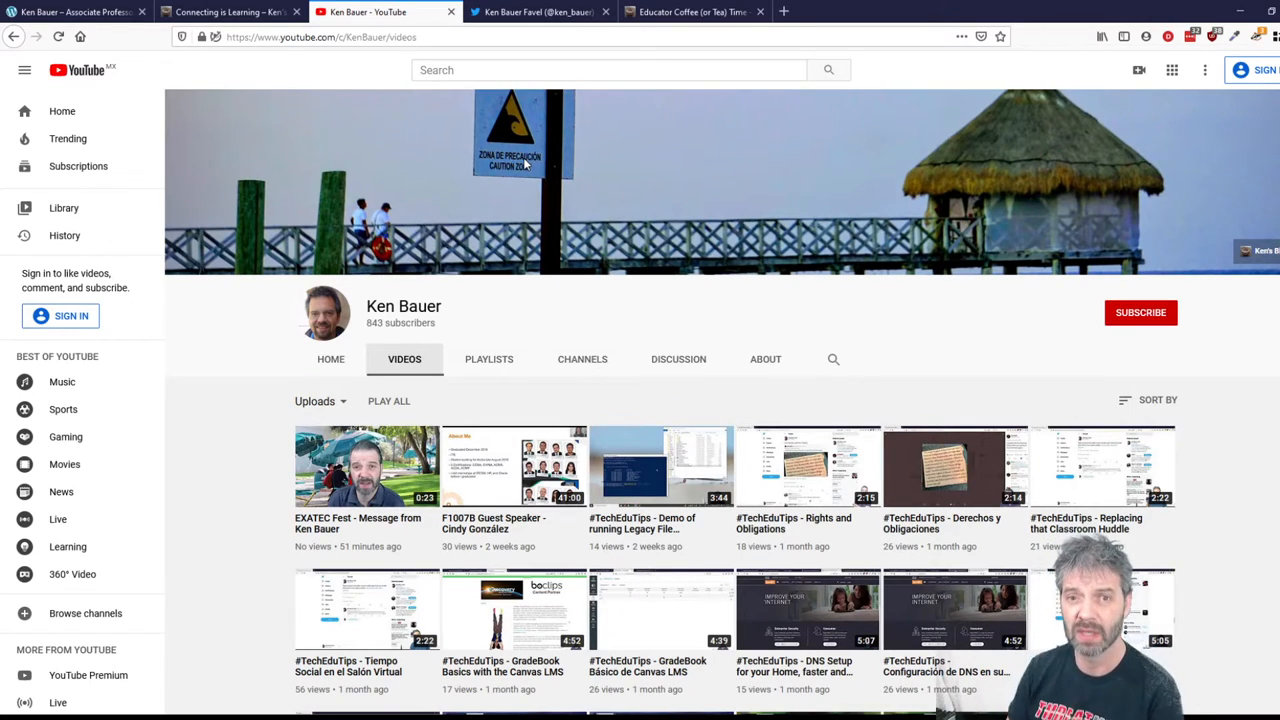
- Bring up Ken Bauer's Twitter profile
click(538, 12)
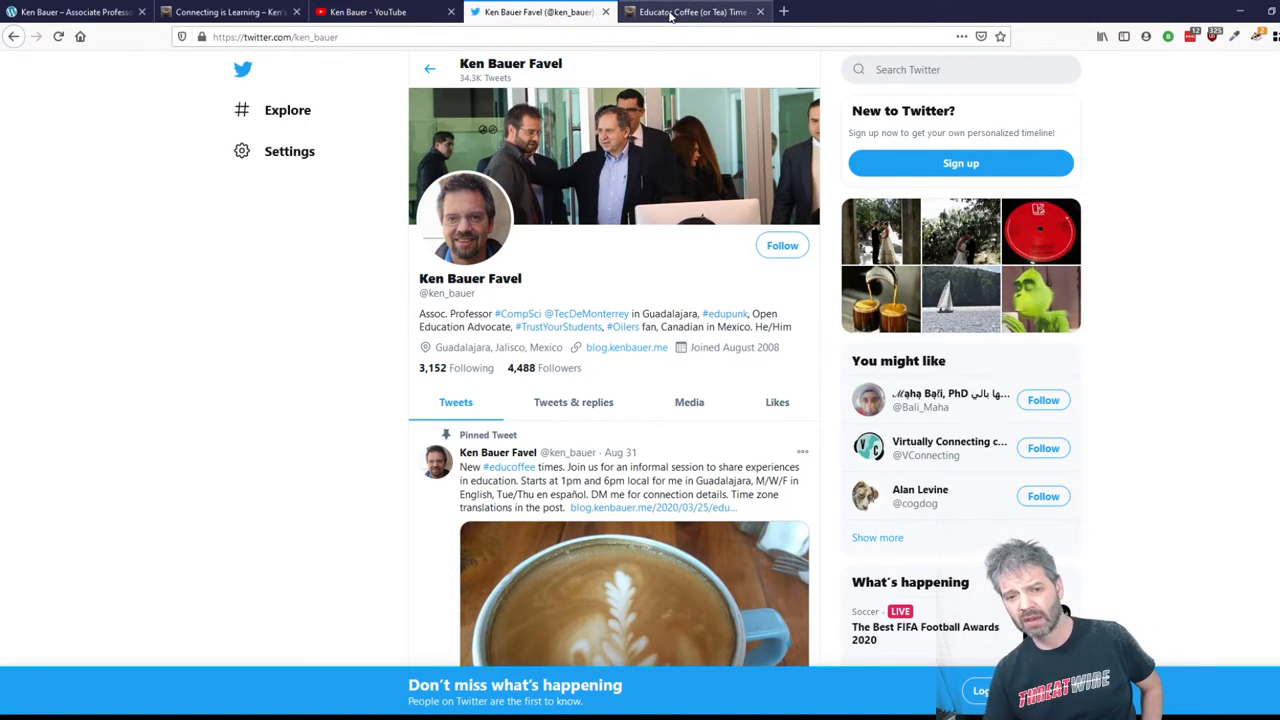
- Show the Educator Coffee (or Tea) Time blog post
click(690, 12)
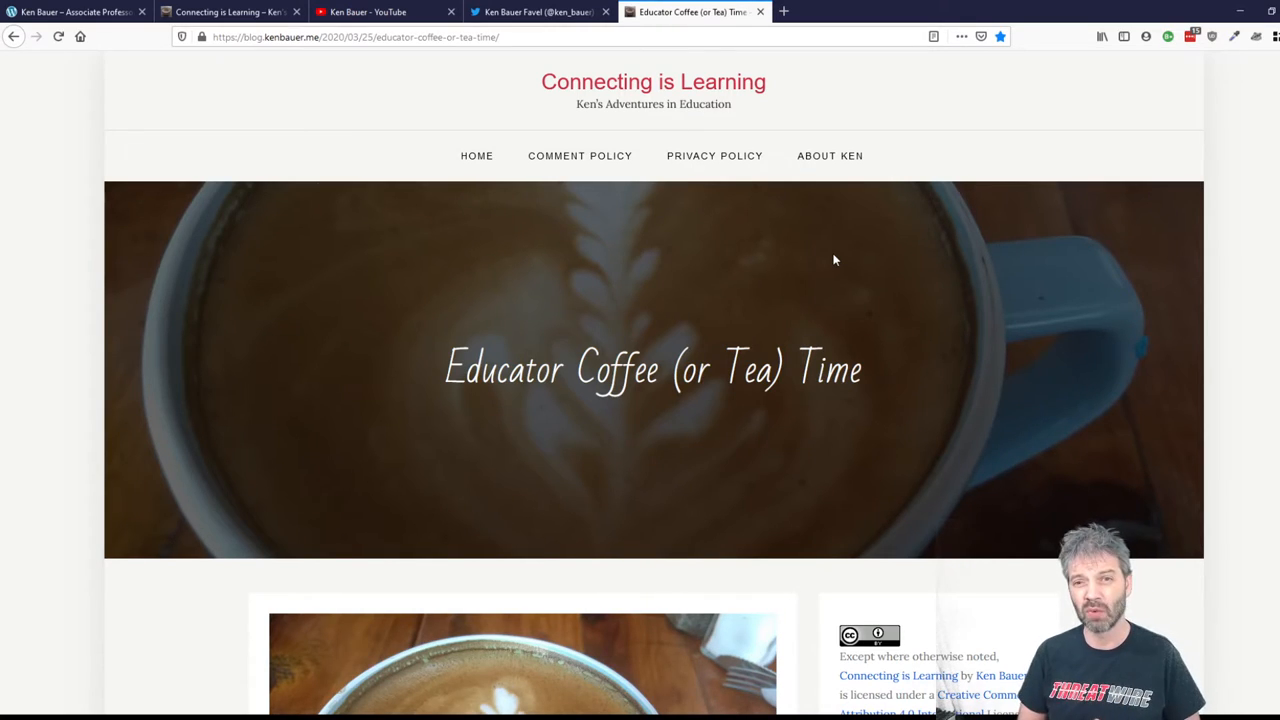
mouse_move(824, 252)
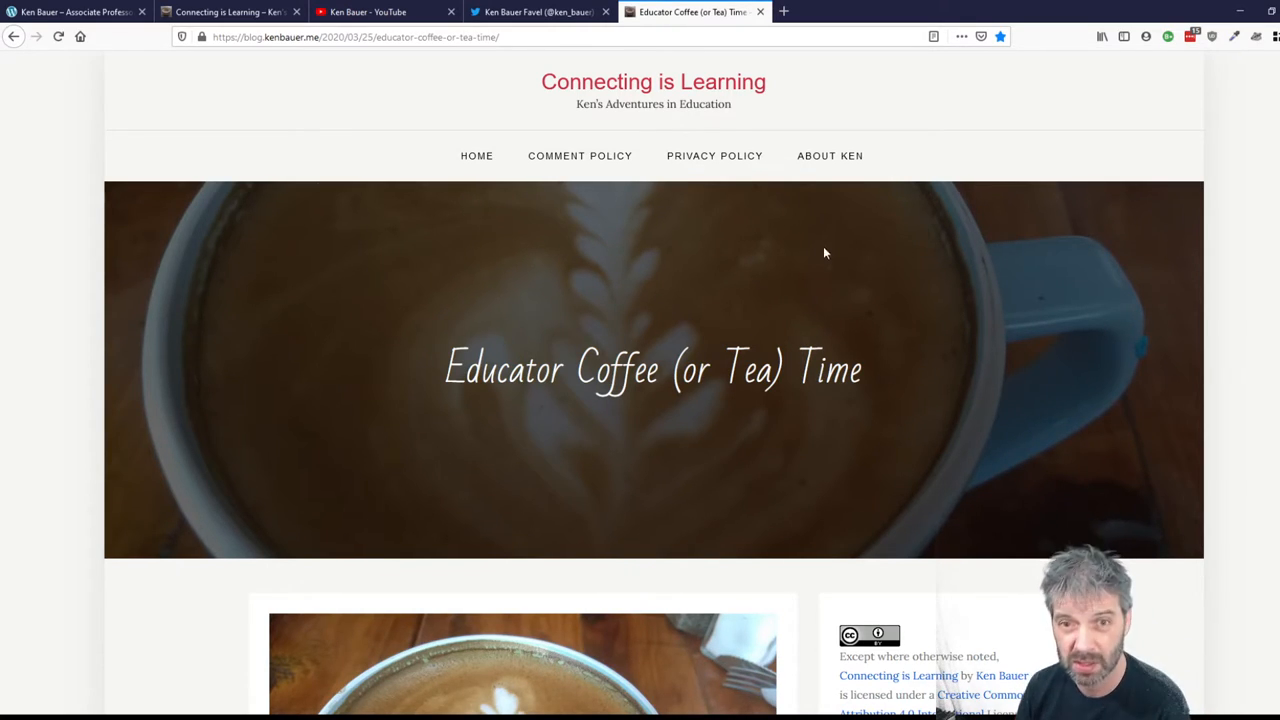
- Revisit the kenbauer.me homepage, then return to the blog's front page
click(76, 12)
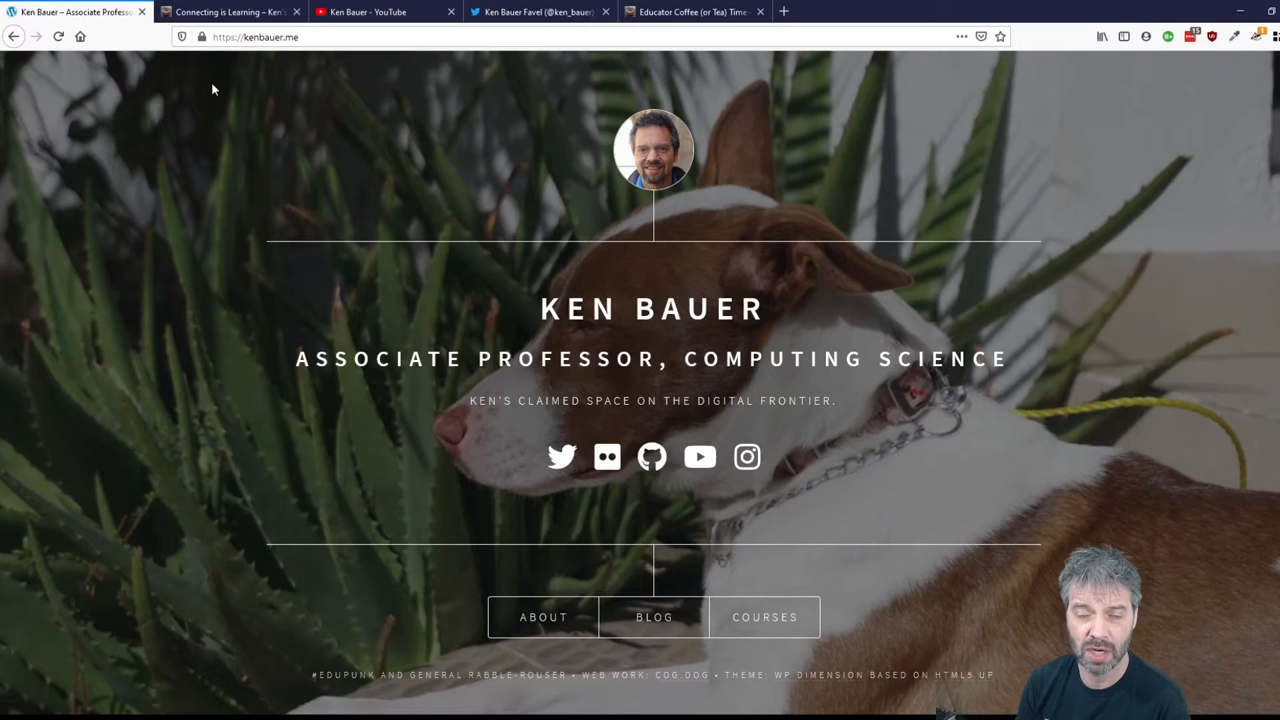
mouse_move(238, 32)
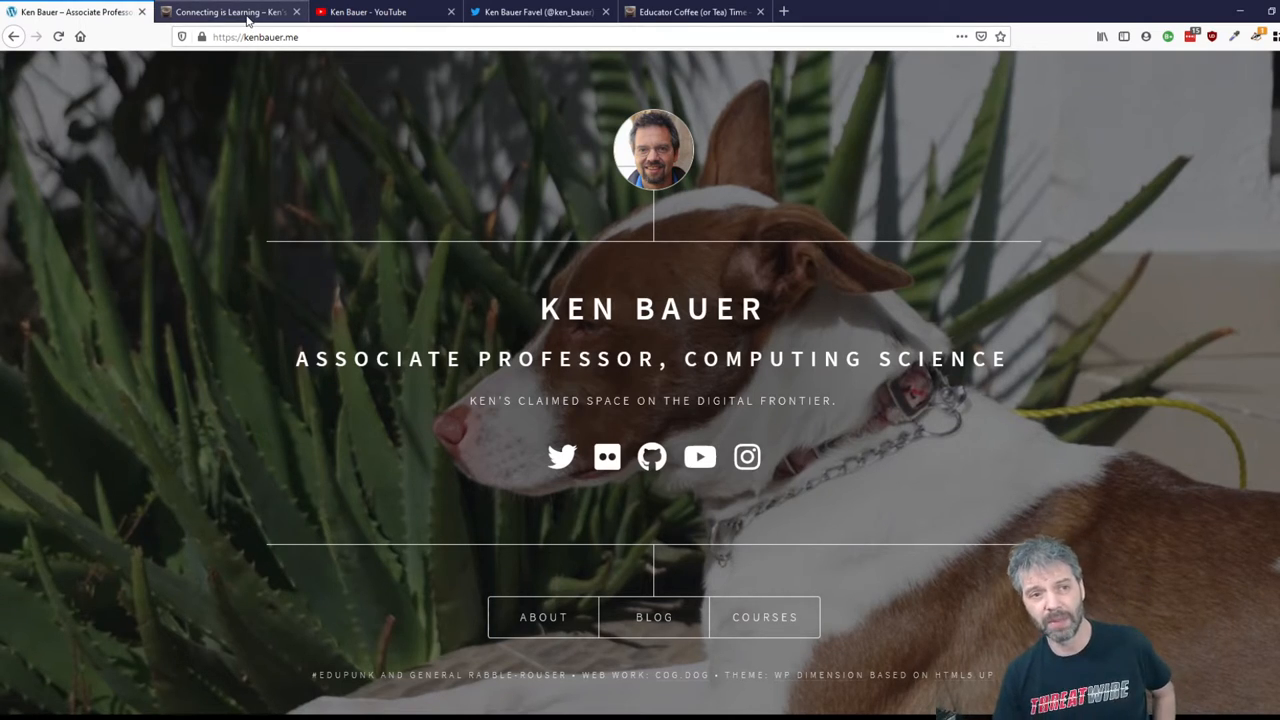
click(230, 12)
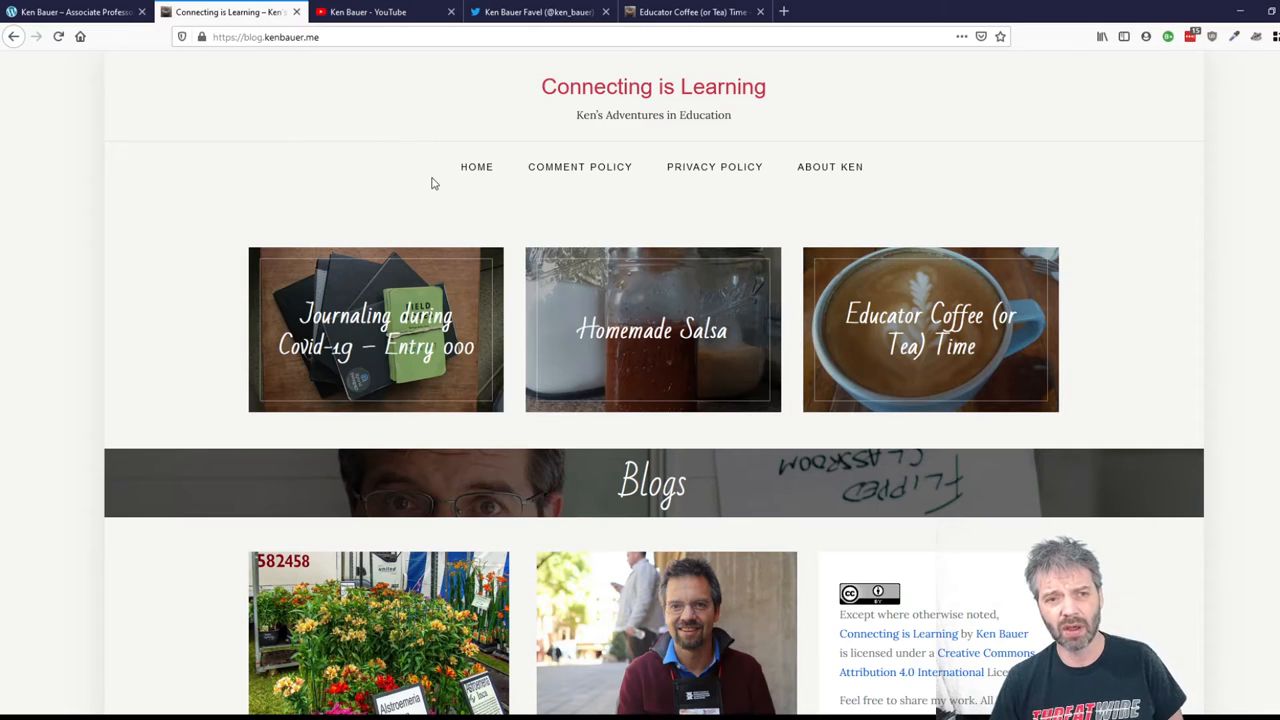
mouse_move(336, 186)
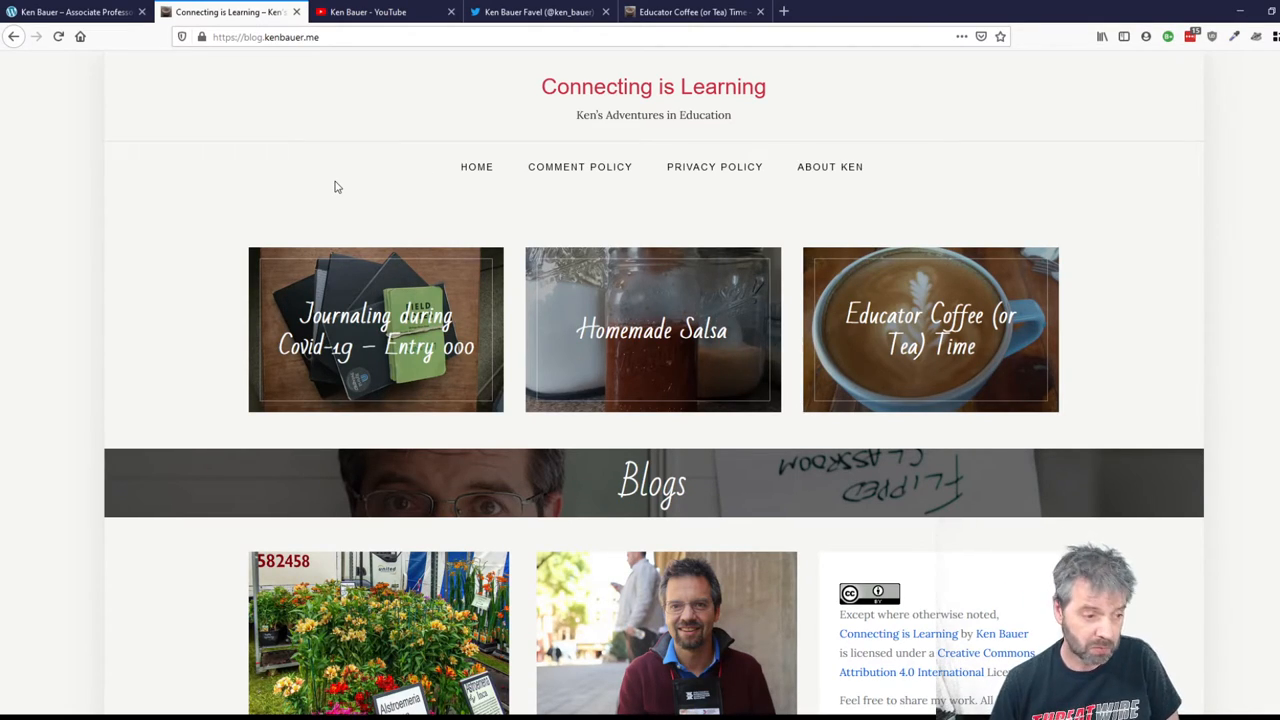
mouse_move(372, 162)
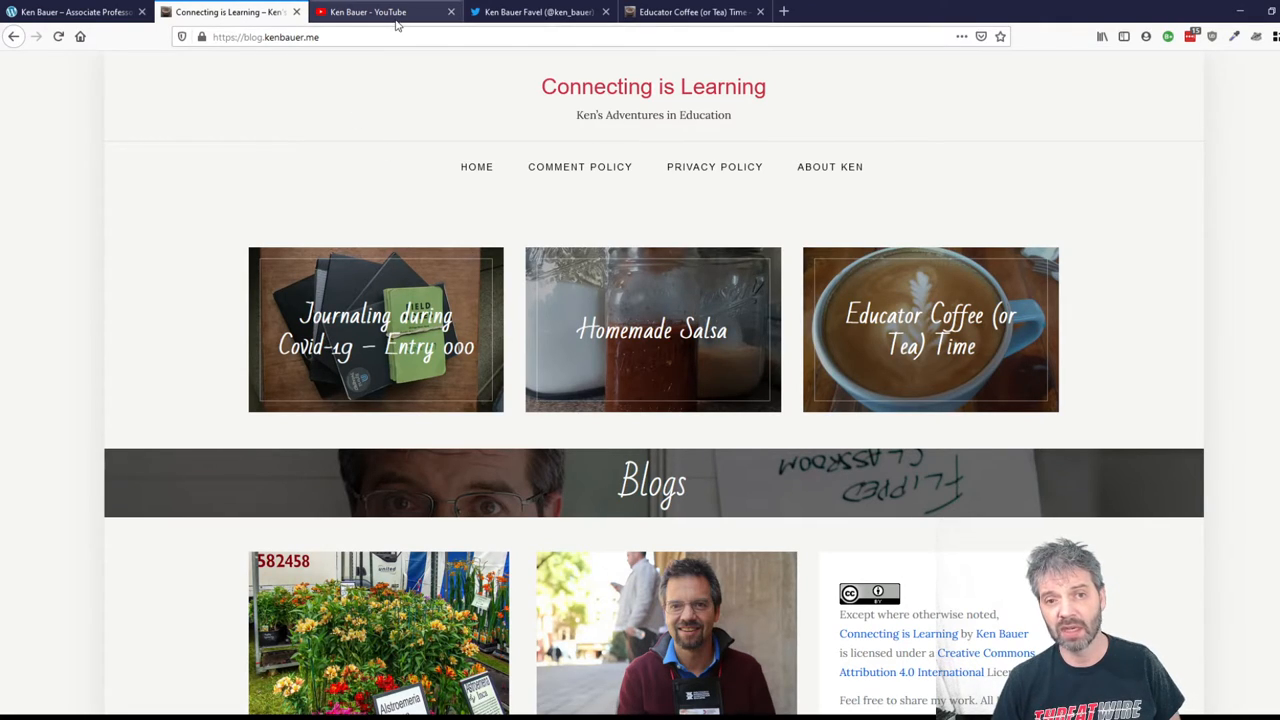
- Bring up the YouTube channel videos page again
click(384, 12)
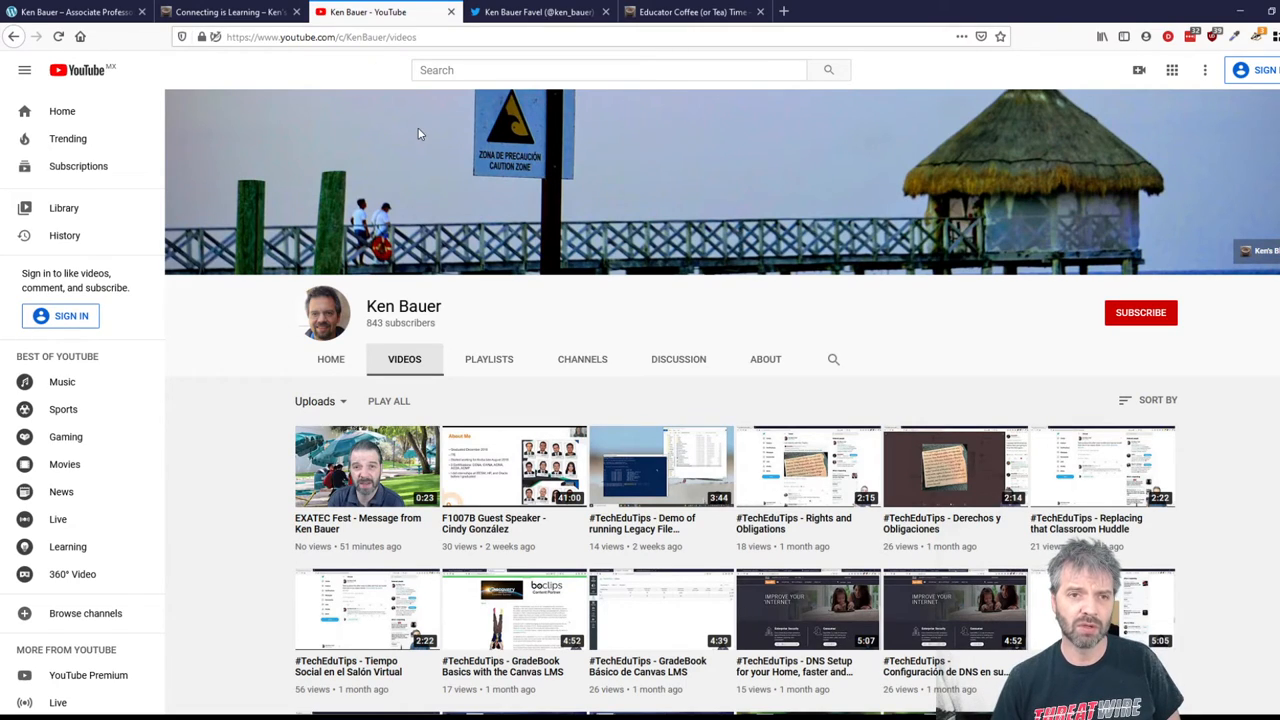
mouse_move(520, 292)
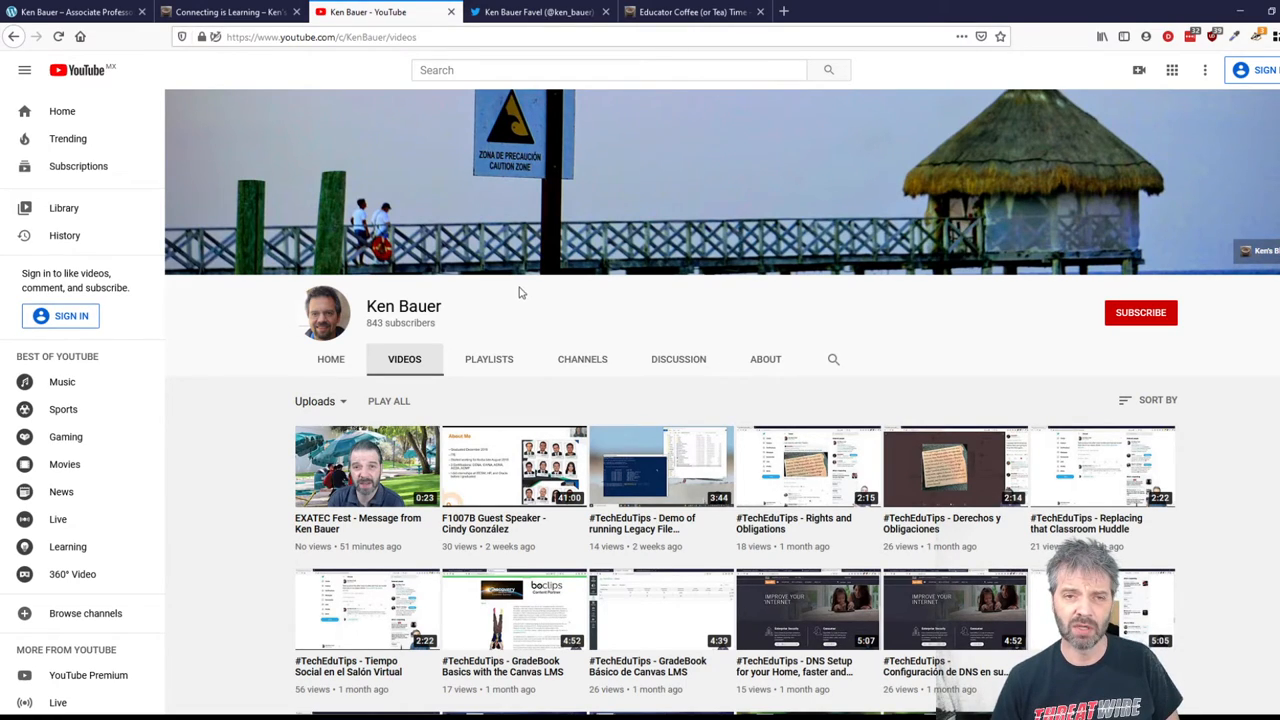
mouse_move(546, 332)
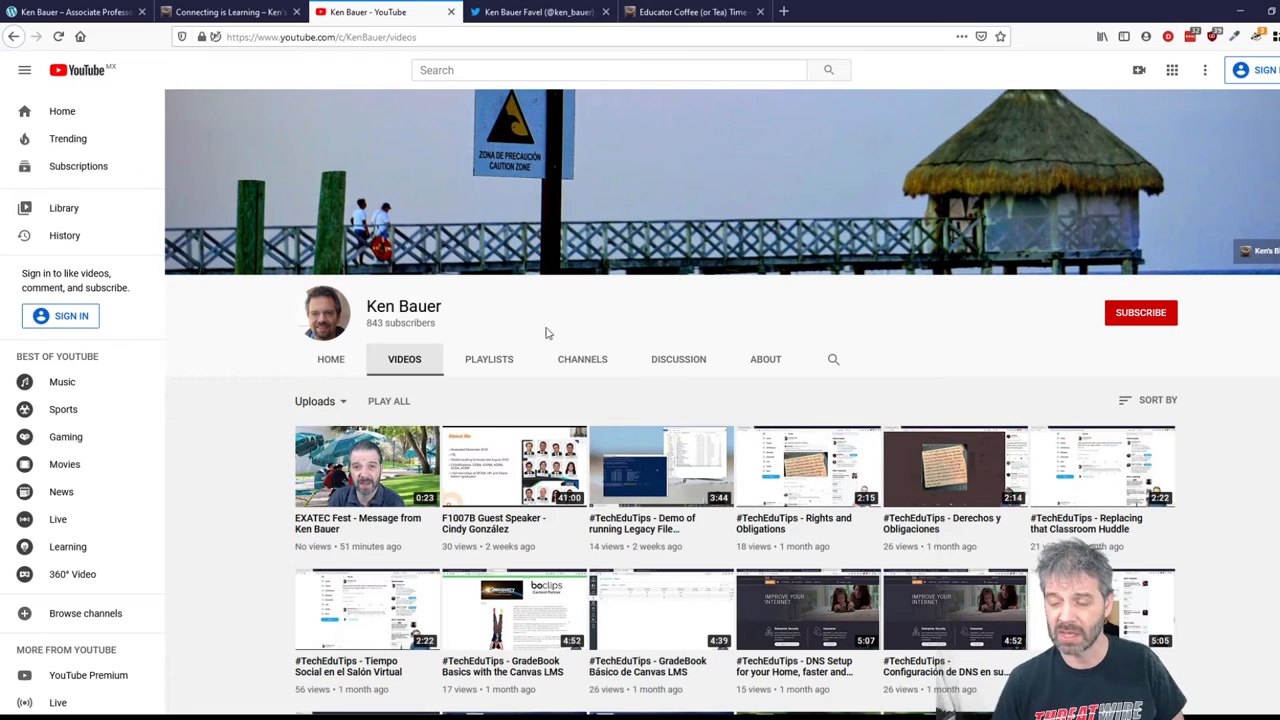
mouse_move(336, 300)
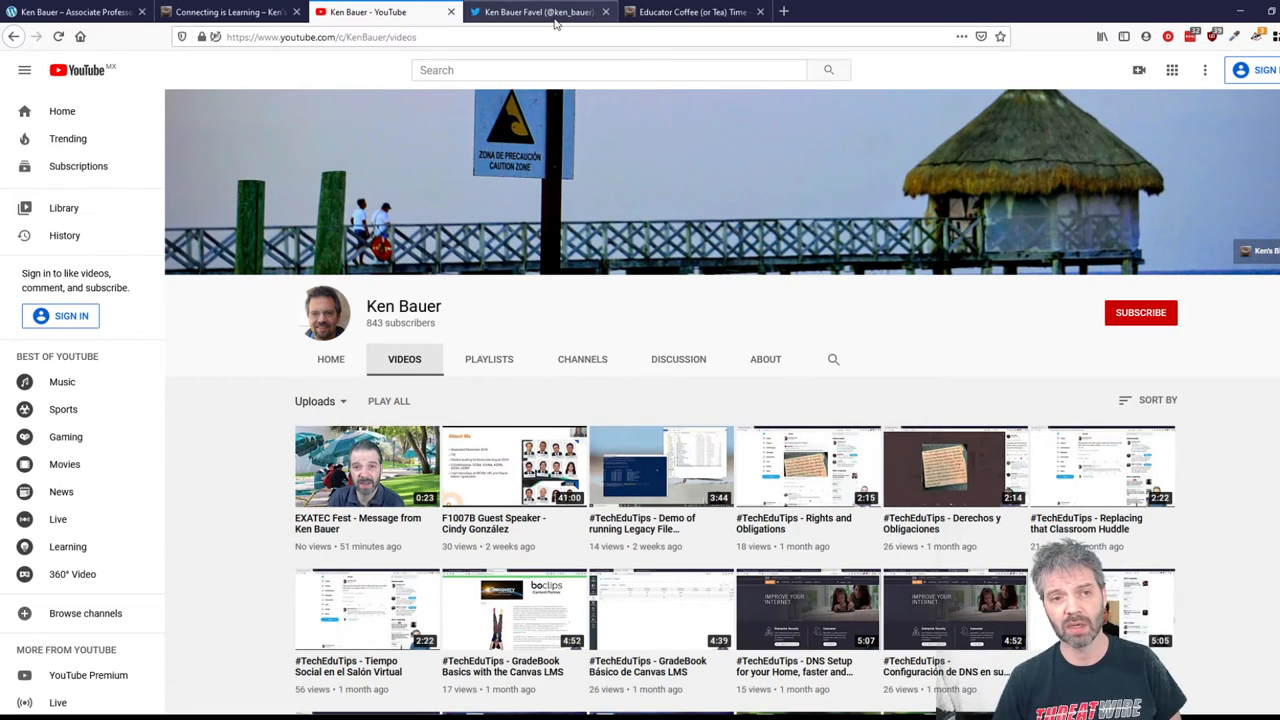
- Show the Twitter profile again, then the Educator Coffee (or Tea) Time post
click(538, 12)
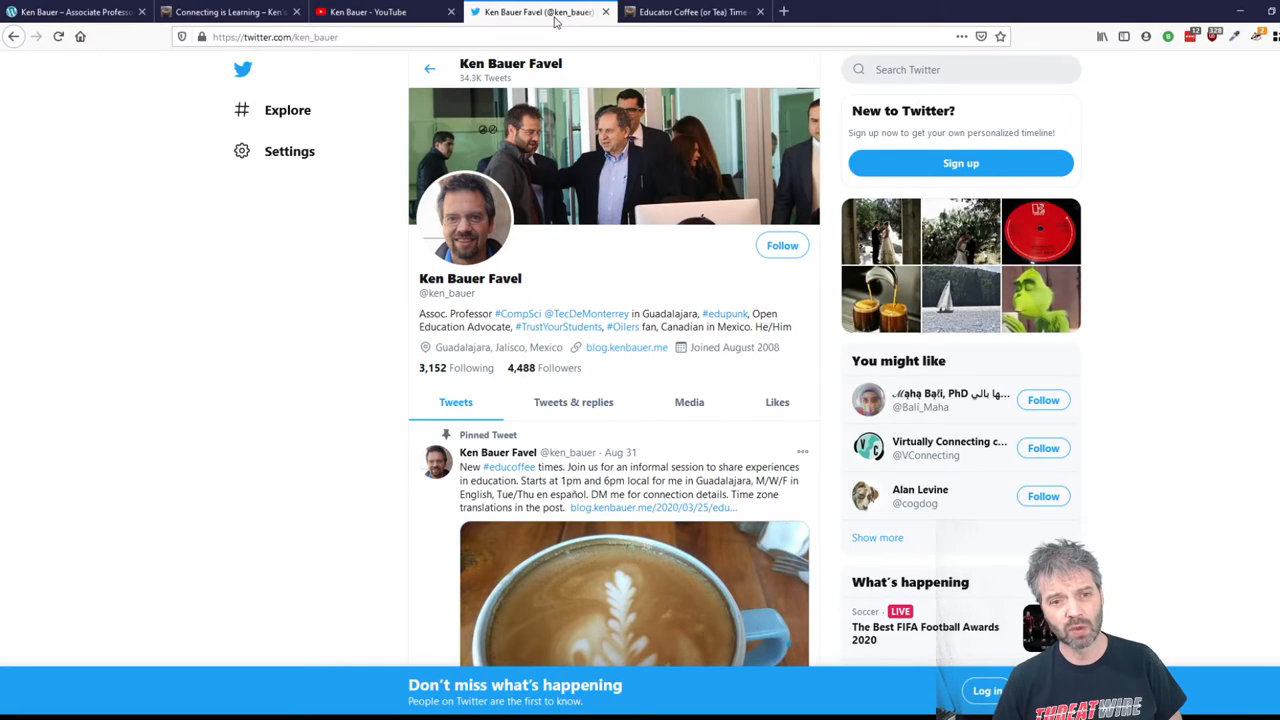
mouse_move(544, 24)
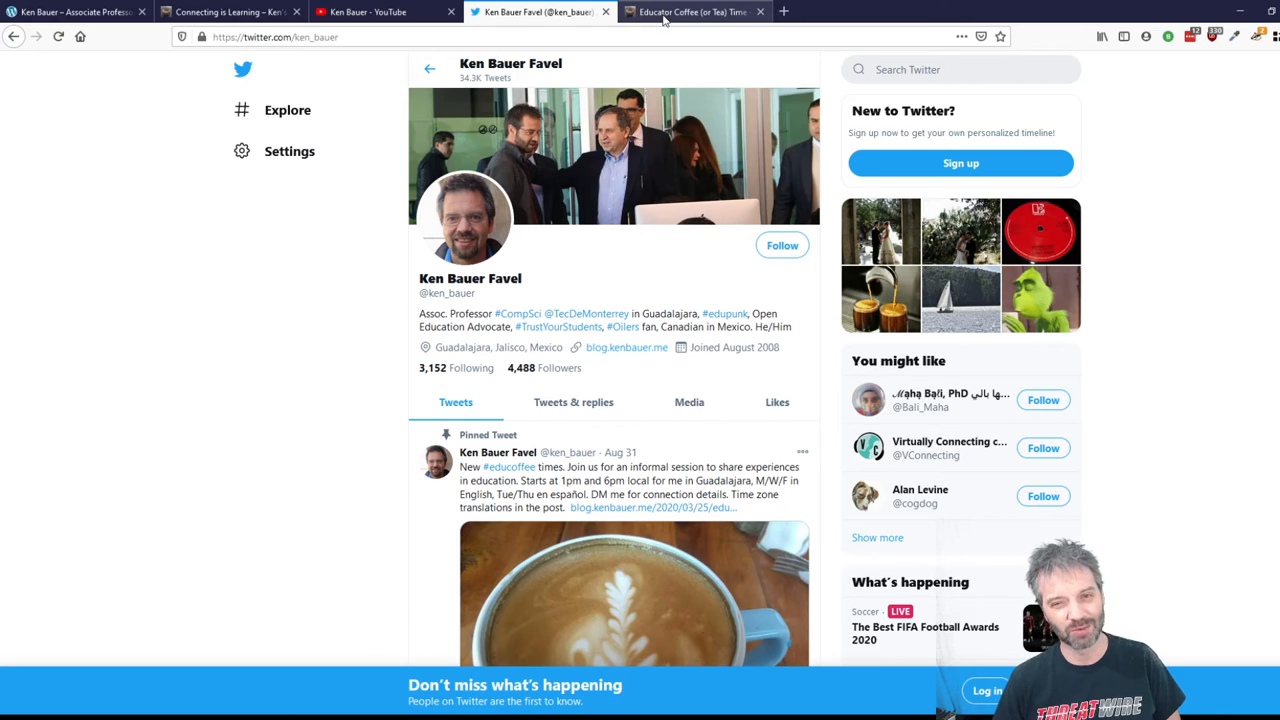
click(690, 12)
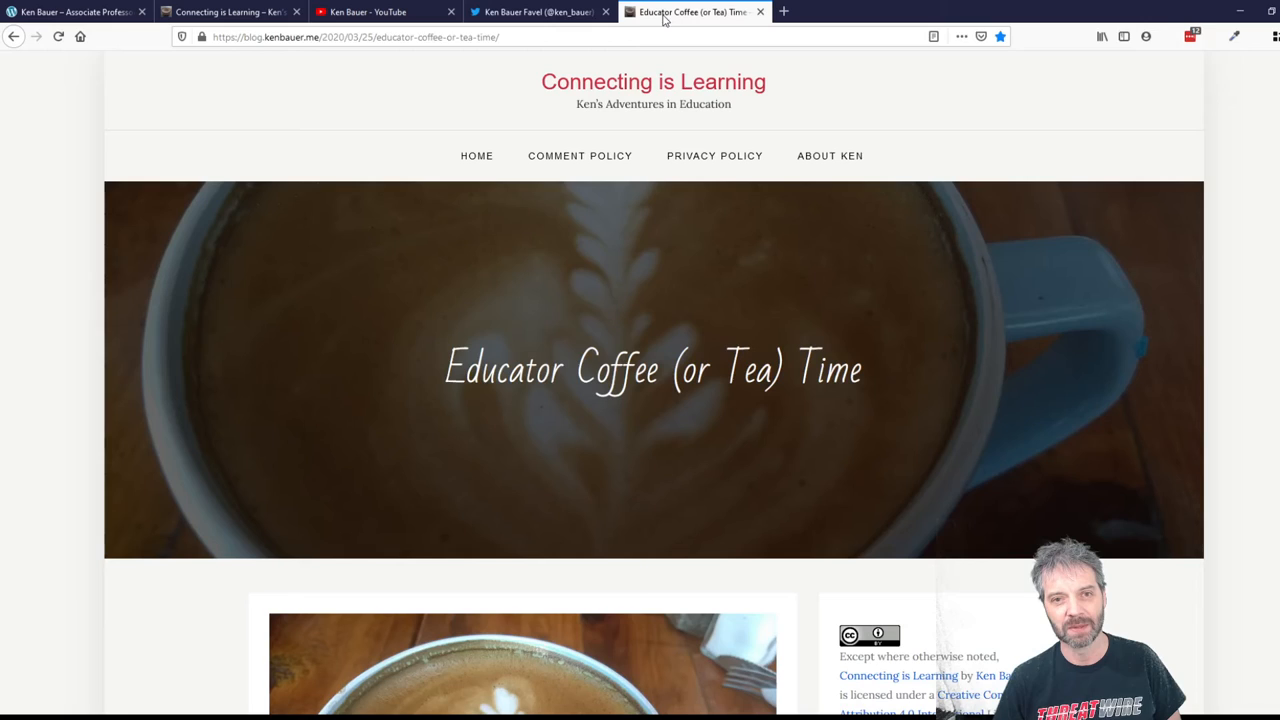